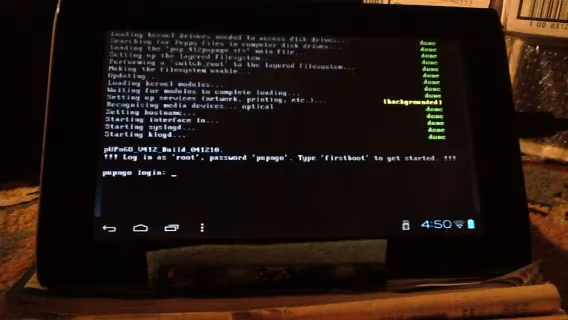
Log in to pUPnGO as root
type("r")
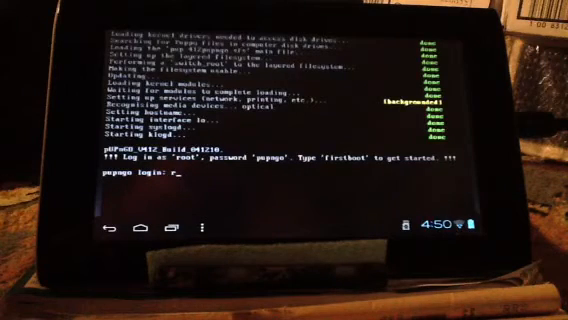
type("root")
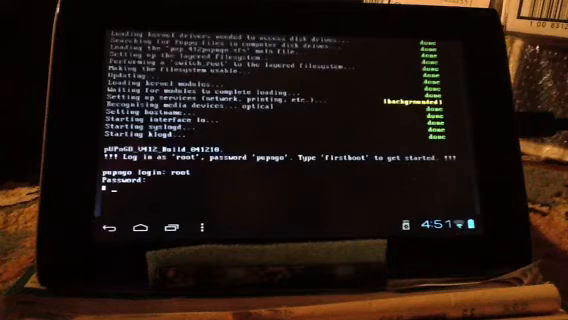
Run firstboot and choose keyboard layout 29 (us)
type("first")
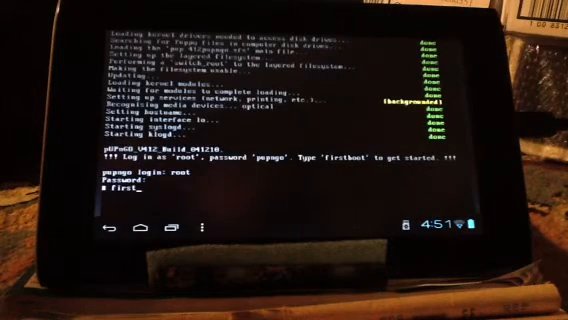
type("h")
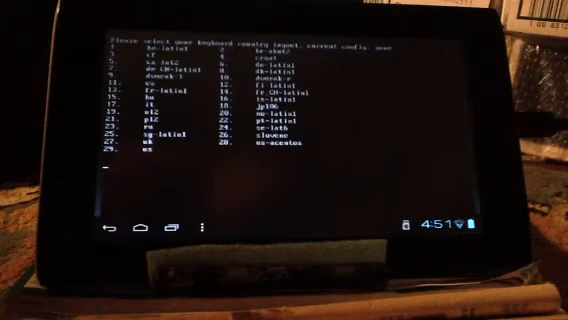
type("29")
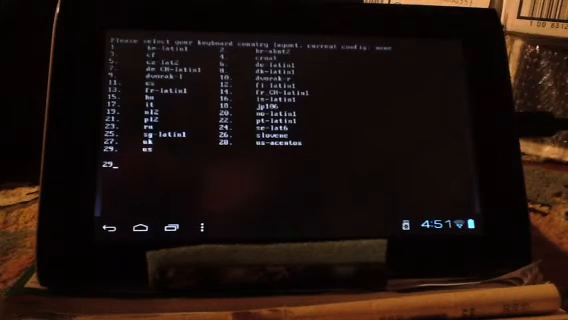
key("Return")
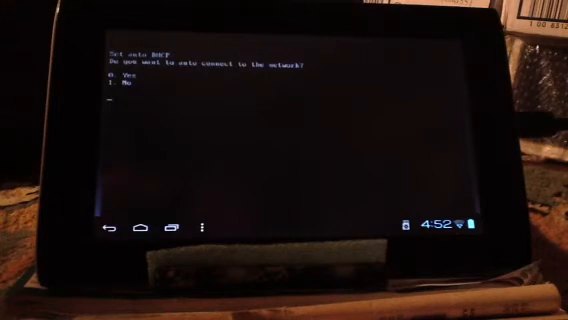
Answer 0 (Yes) to auto-connecting via DHCP
type("0")
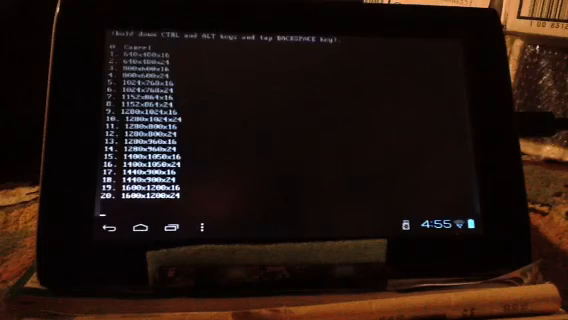
Enter mode 1 (640x480x16) at the video mode prompt
type("1")
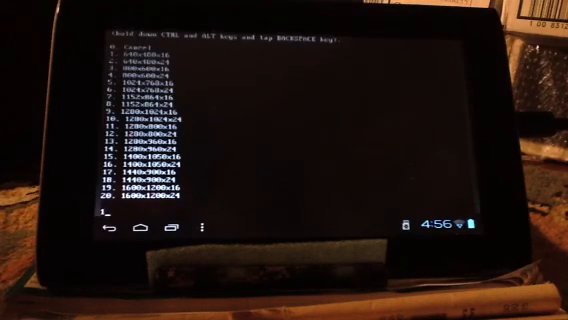